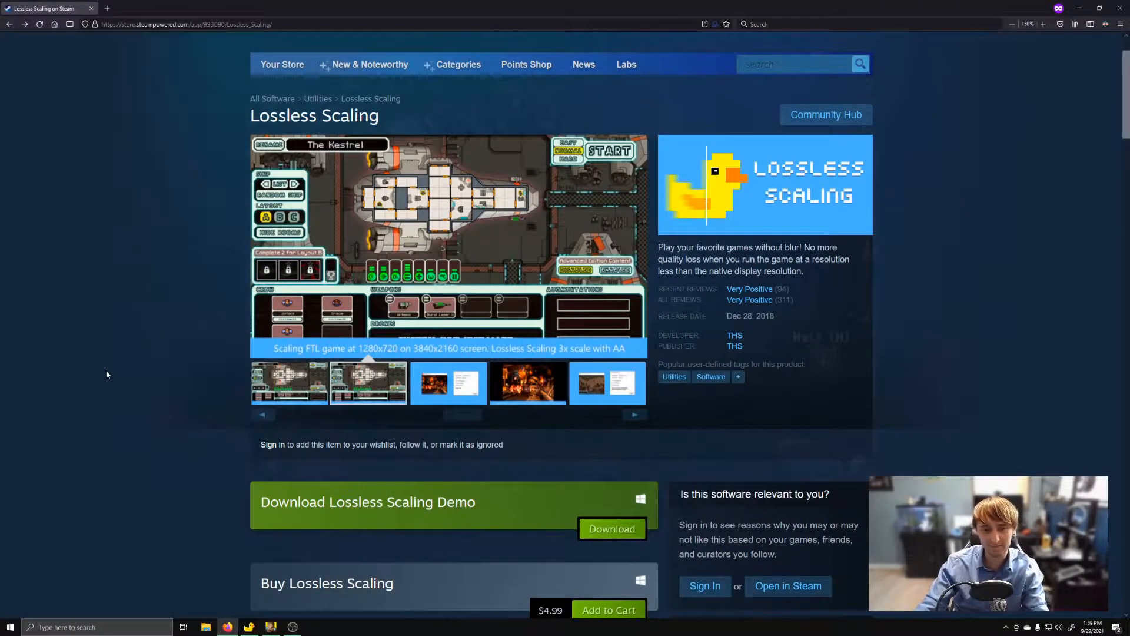
Browse the Lossless Scaling Steam page's screenshot carousel of upscaled old games
{"action": "scroll", "scroll_direction": "down", "scroll_amount": 3}
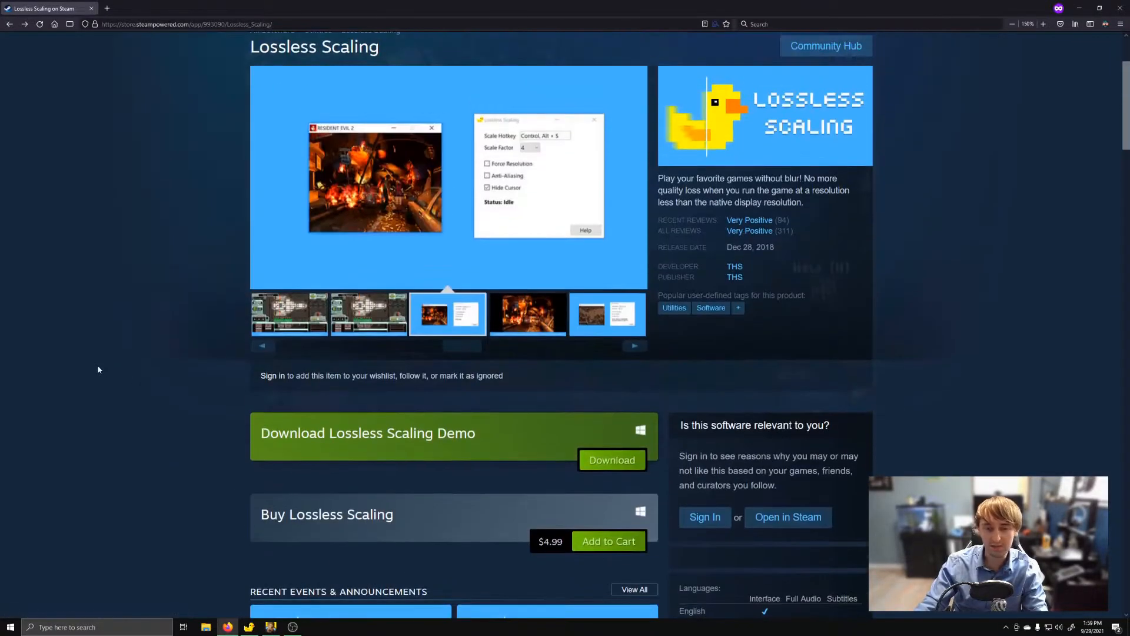
{"action": "left_click", "coordinate": [528, 313]}
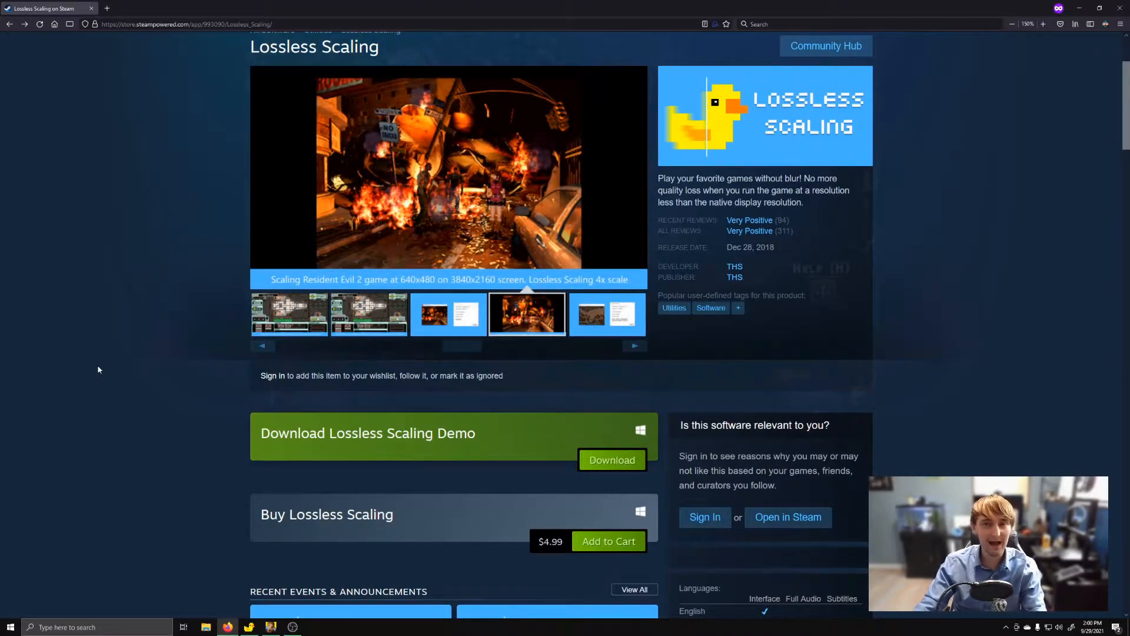
{"action": "left_click", "coordinate": [607, 313]}
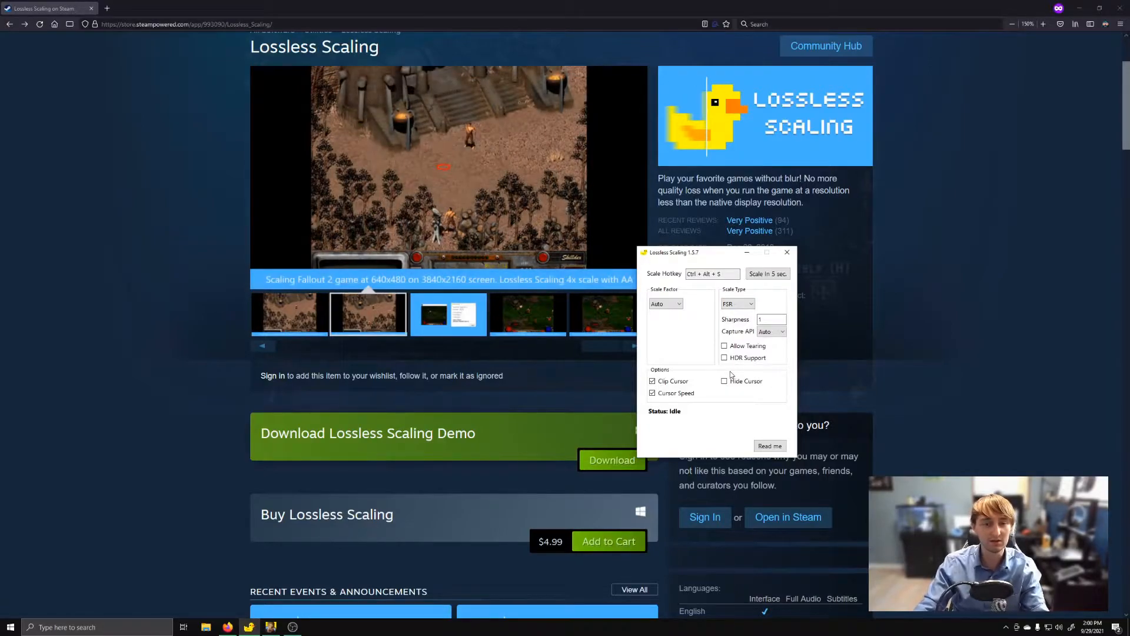
{"action": "scroll", "scroll_direction": "down", "scroll_amount": 3}
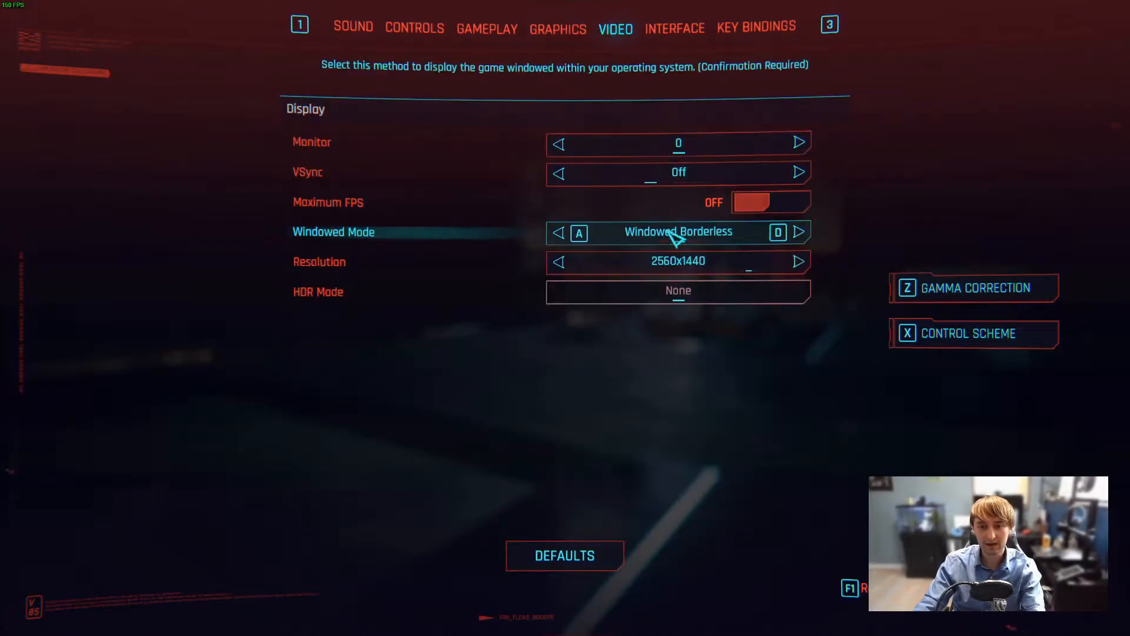
Review the Video settings (Windowed Borderless, 2560x1440) and move to the Graphics quality settings
{"action": "key", "text": "Down"}
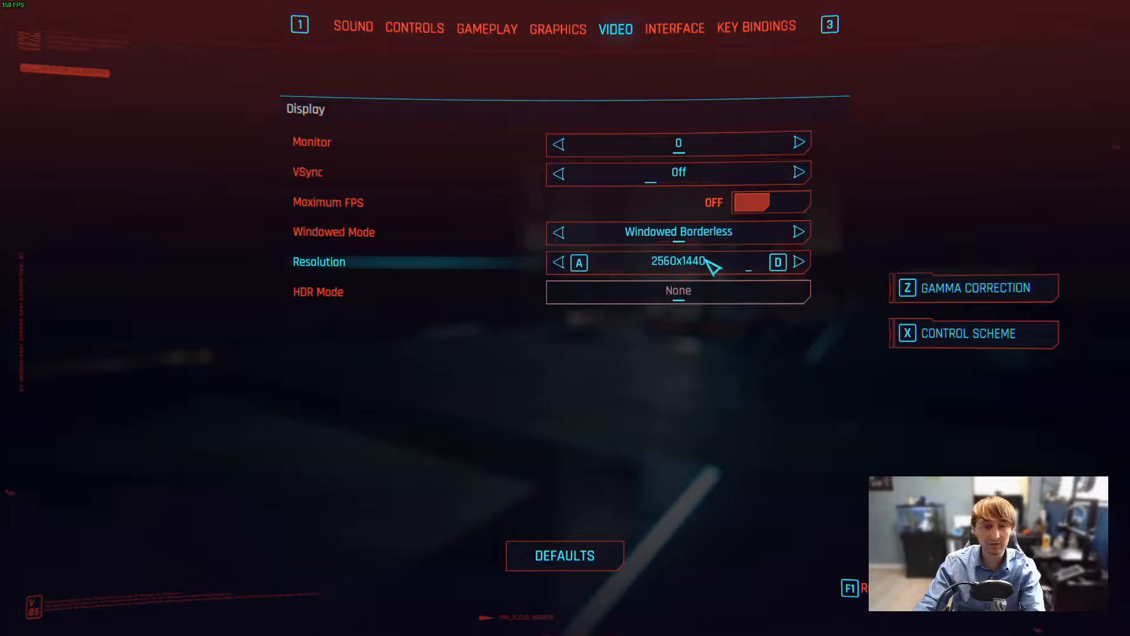
{"action": "left_click", "coordinate": [556, 29]}
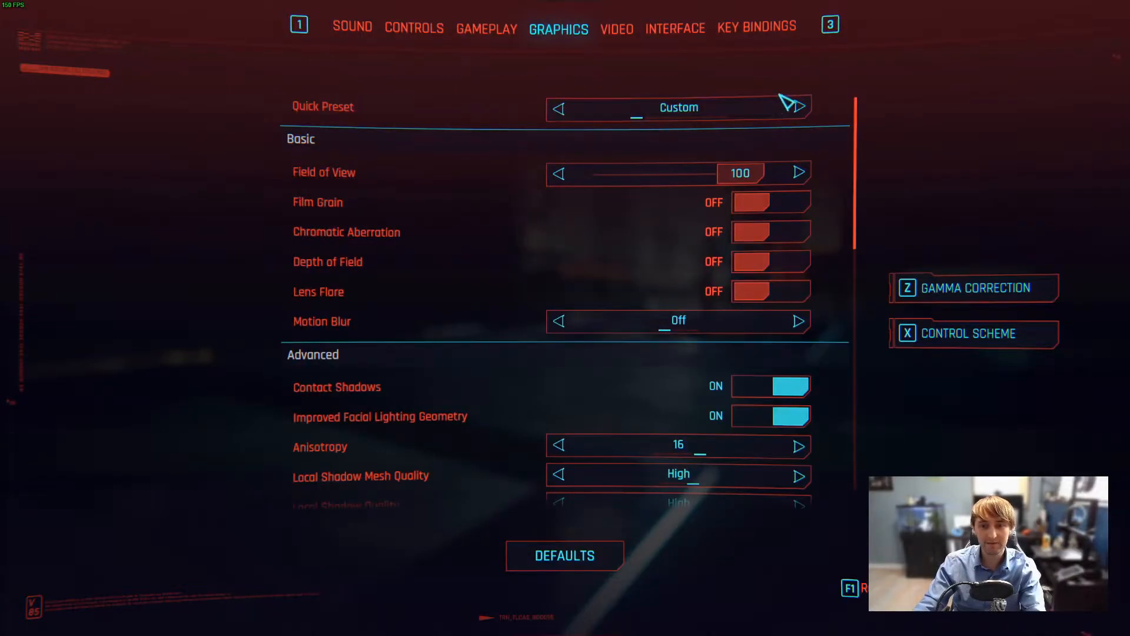
{"action": "scroll", "scroll_direction": "down", "scroll_amount": 3}
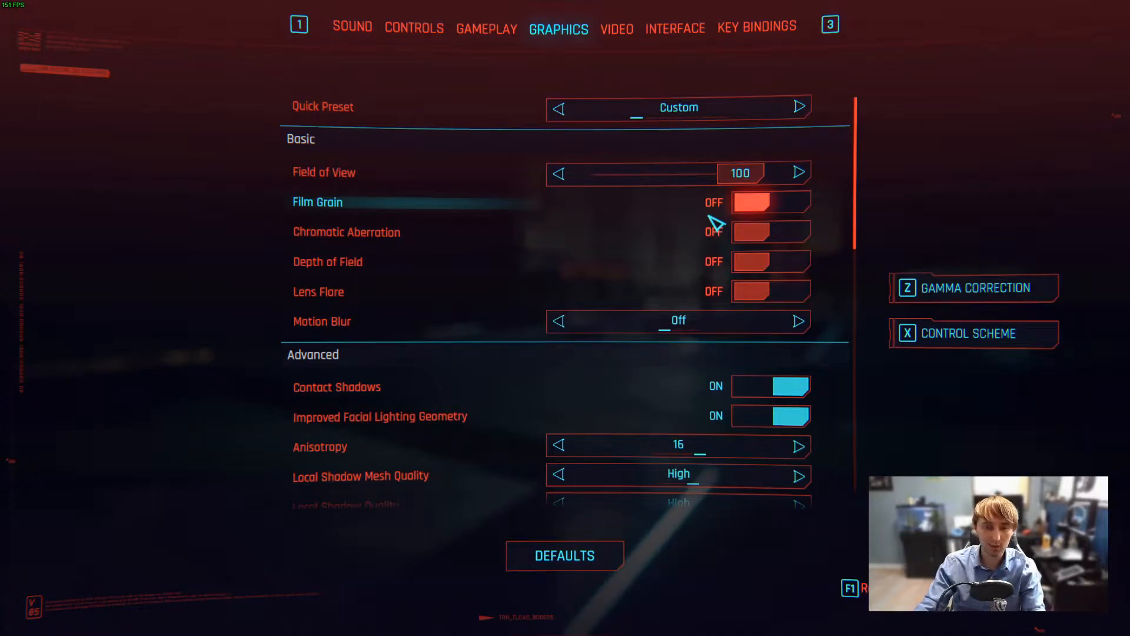
{"action": "mouse_move", "coordinate": [662, 262]}
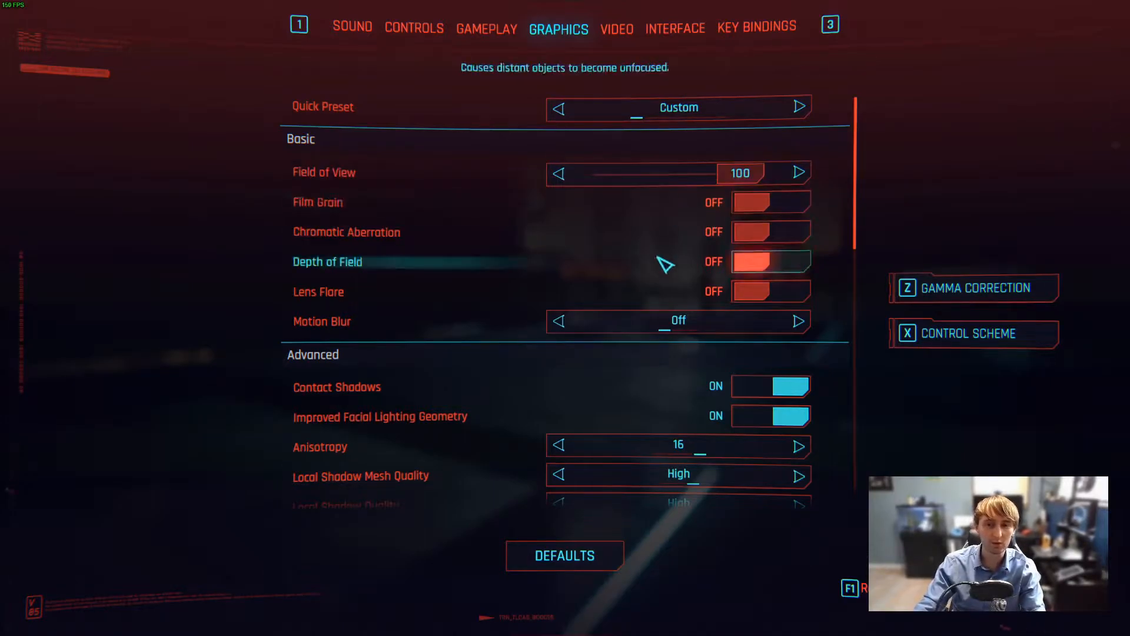
{"action": "mouse_move", "coordinate": [760, 298]}
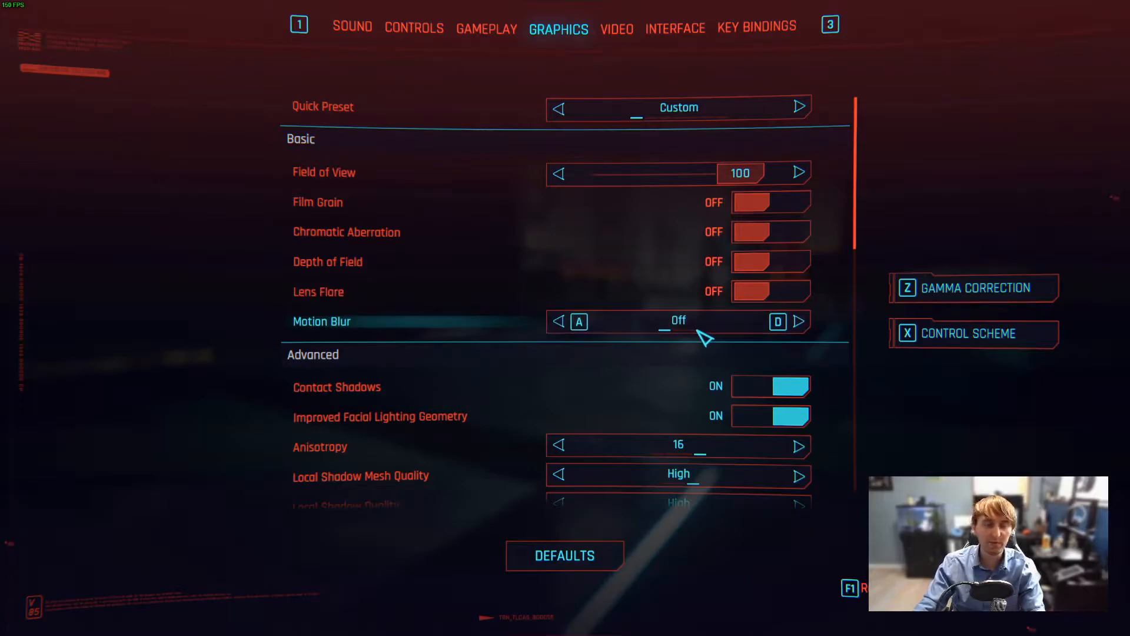
{"action": "mouse_move", "coordinate": [605, 316]}
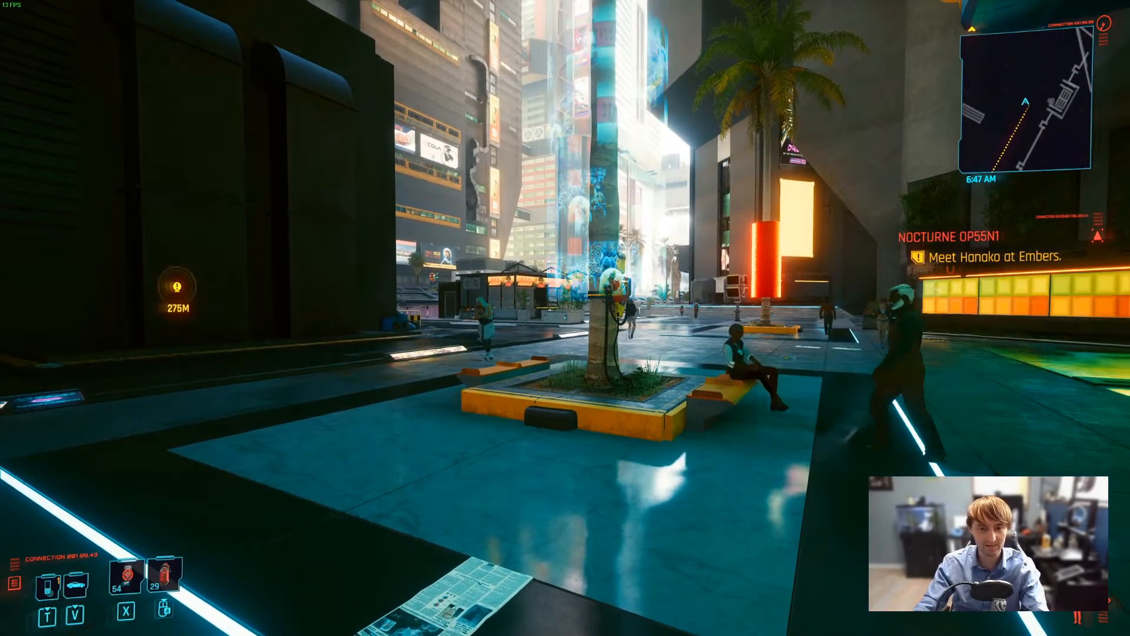
Return to the Video settings and run the game Windowed Borderless at 1600x900
{"action": "key", "text": "Escape"}
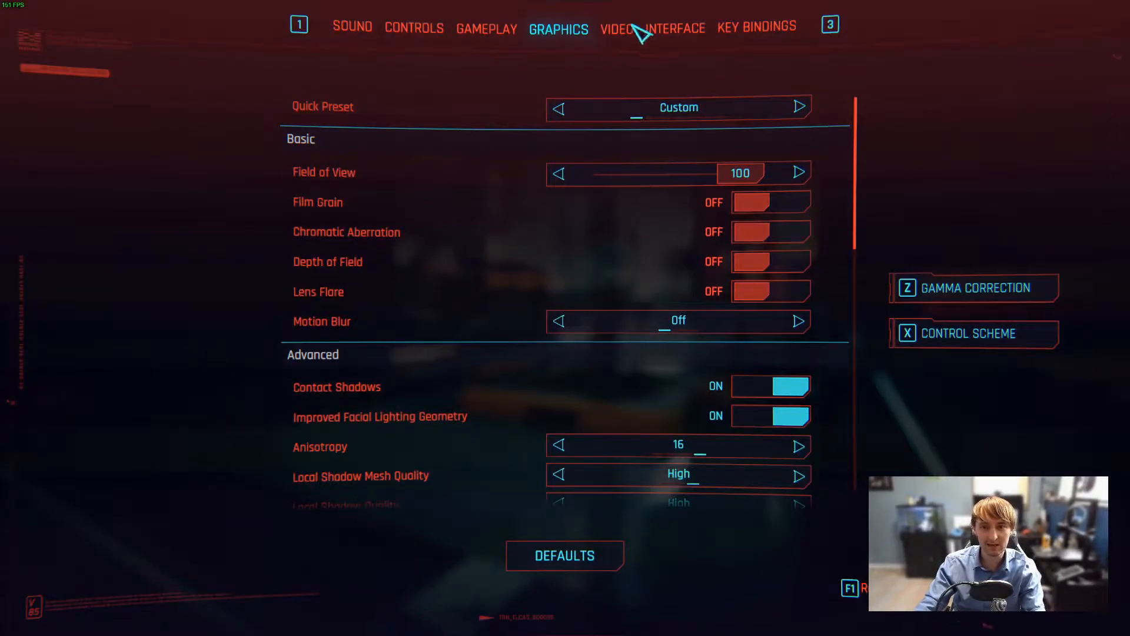
{"action": "left_click", "coordinate": [615, 27]}
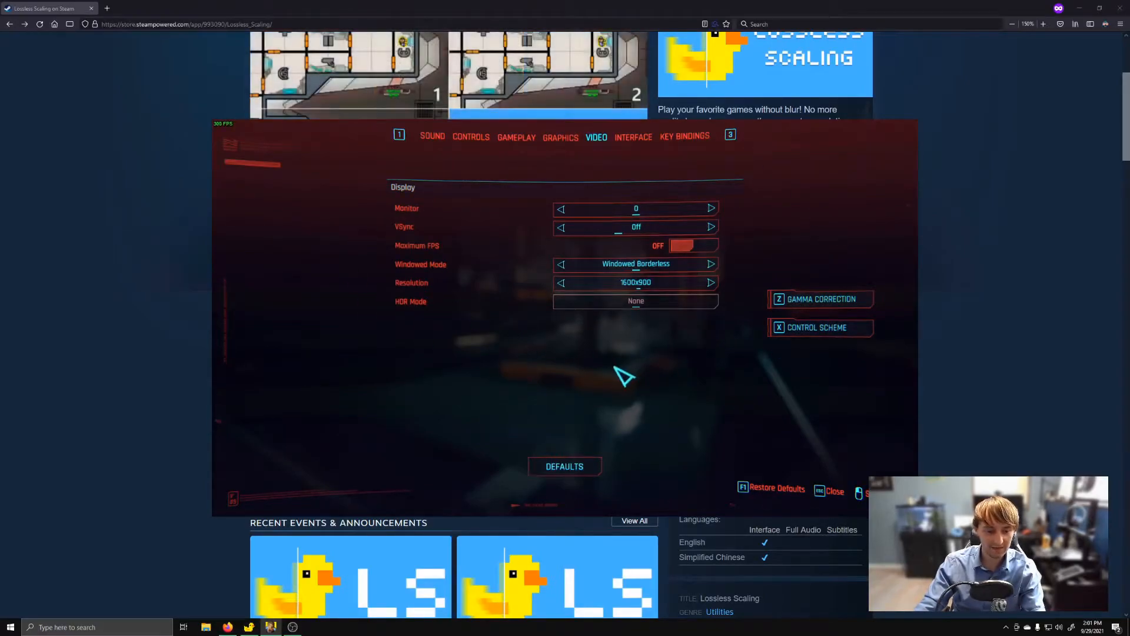
Leave the game settings so Lossless Scaling can be set up with FSR and Auto scale factor
{"action": "left_click", "coordinate": [10, 626]}
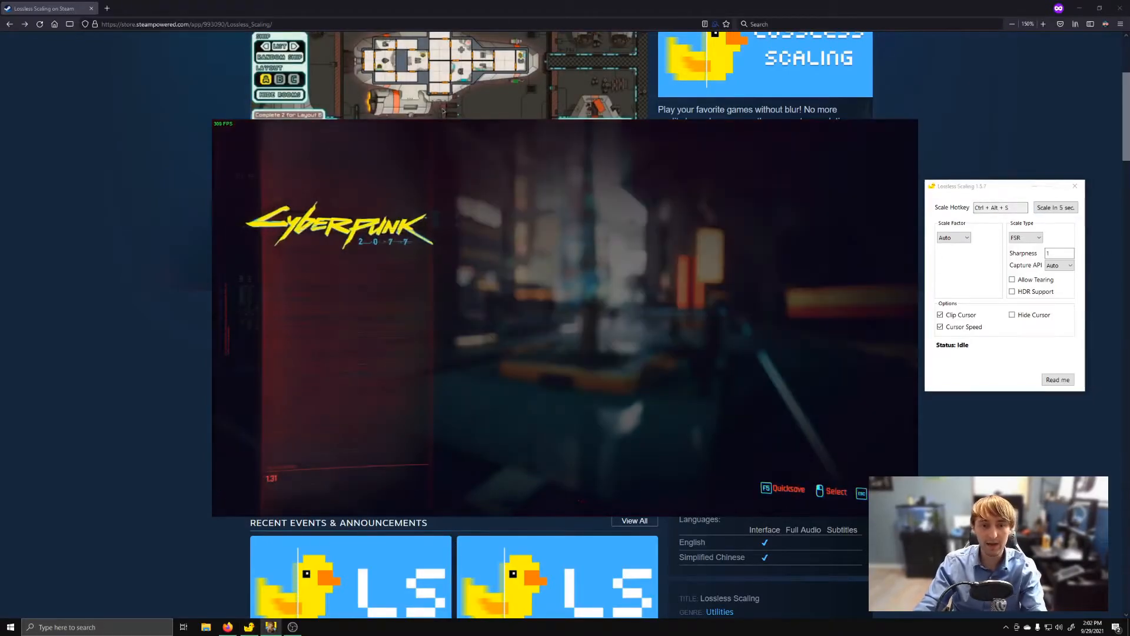
Upscale the 1600x900 game window to full monitor, resume city gameplay, then pause
{"action": "key", "text": "Escape"}
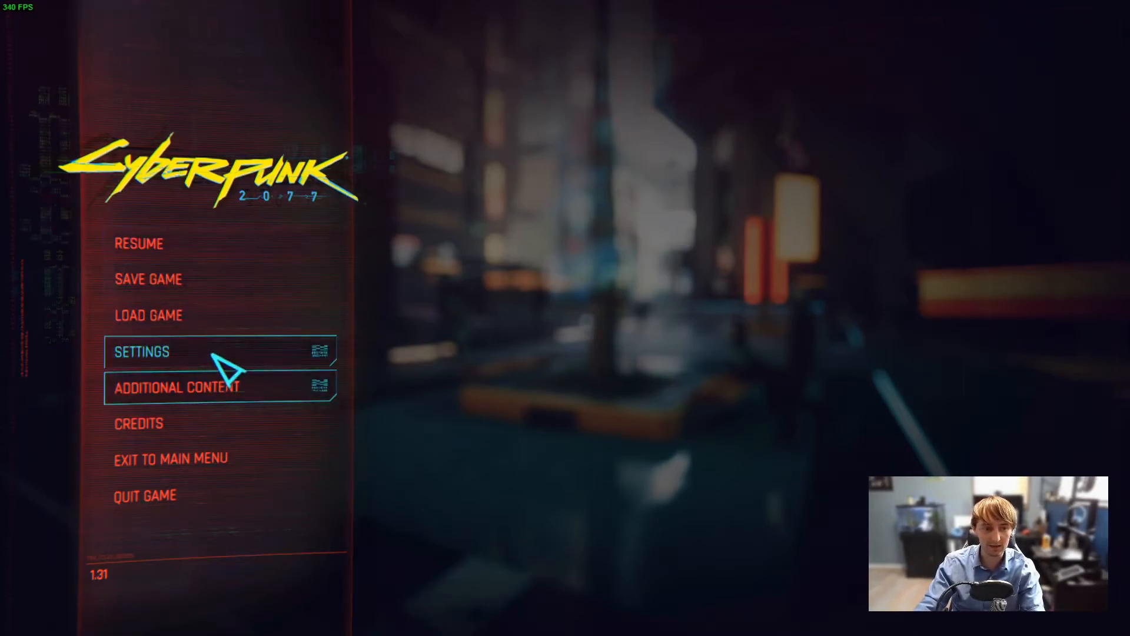
{"action": "left_click", "coordinate": [142, 351]}
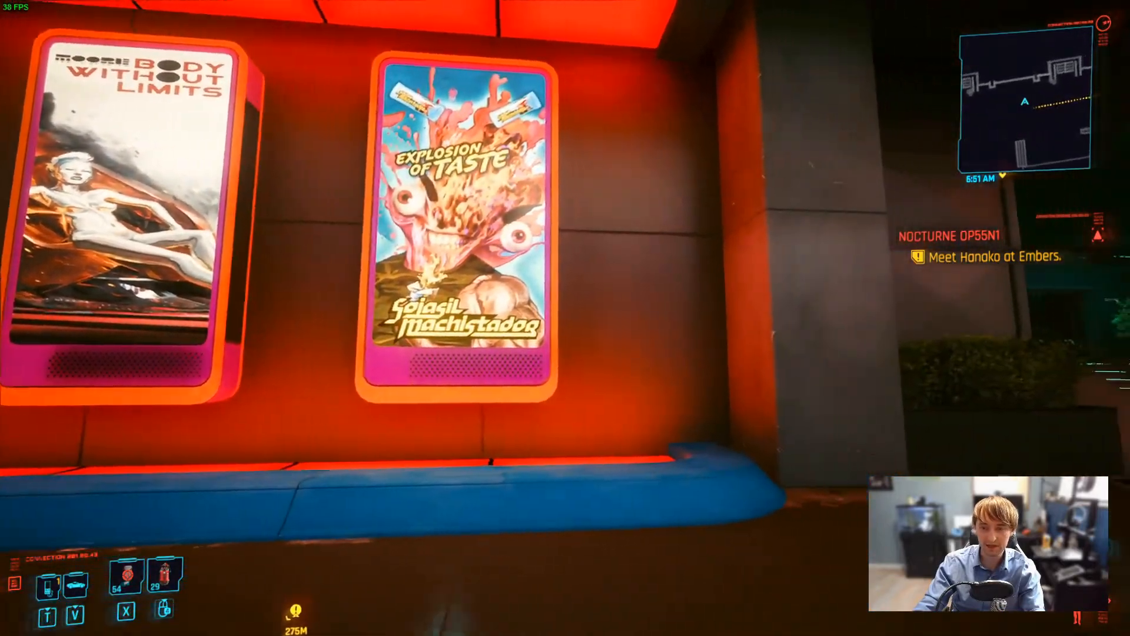
{"action": "key", "text": "Escape"}
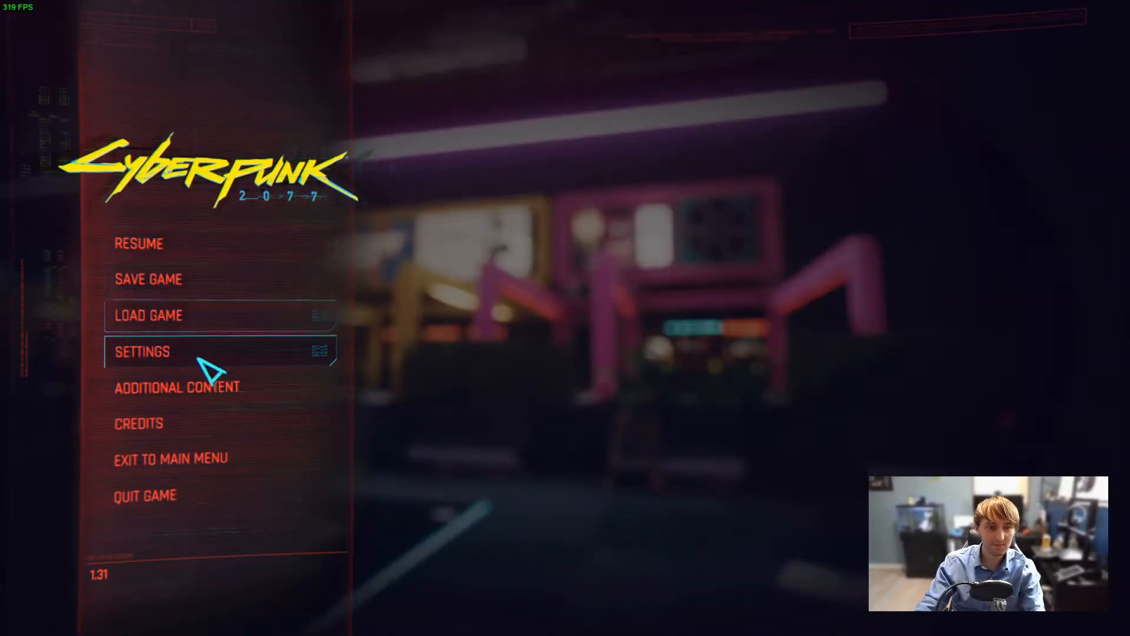
{"action": "left_click", "coordinate": [141, 351]}
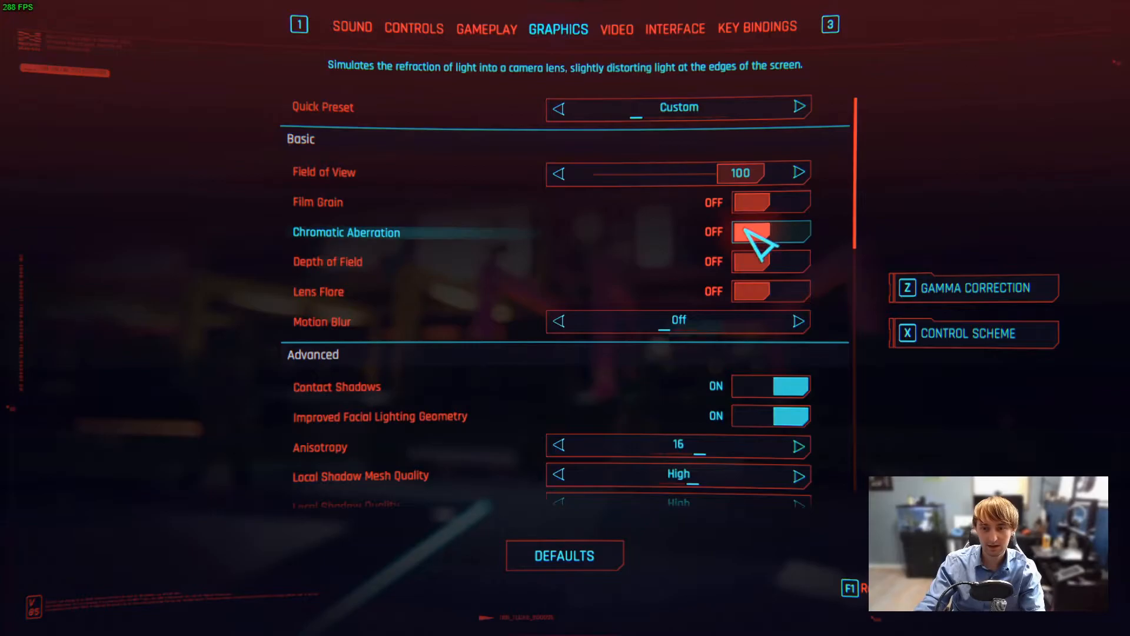
{"action": "scroll", "scroll_direction": "down", "scroll_amount": 3}
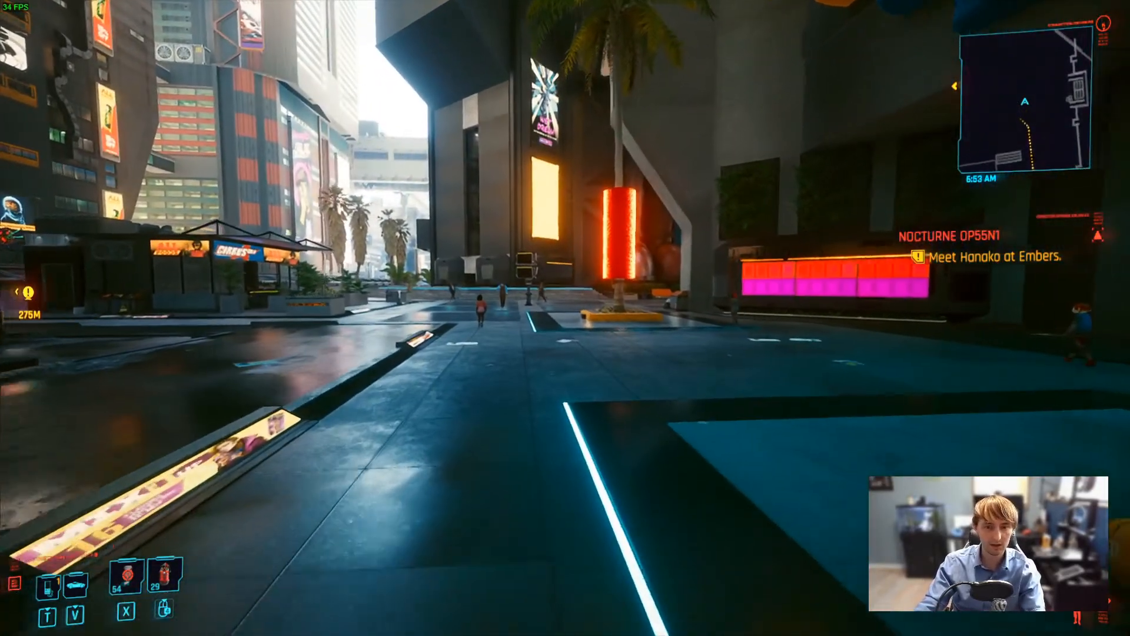
{"action": "key", "text": "Escape"}
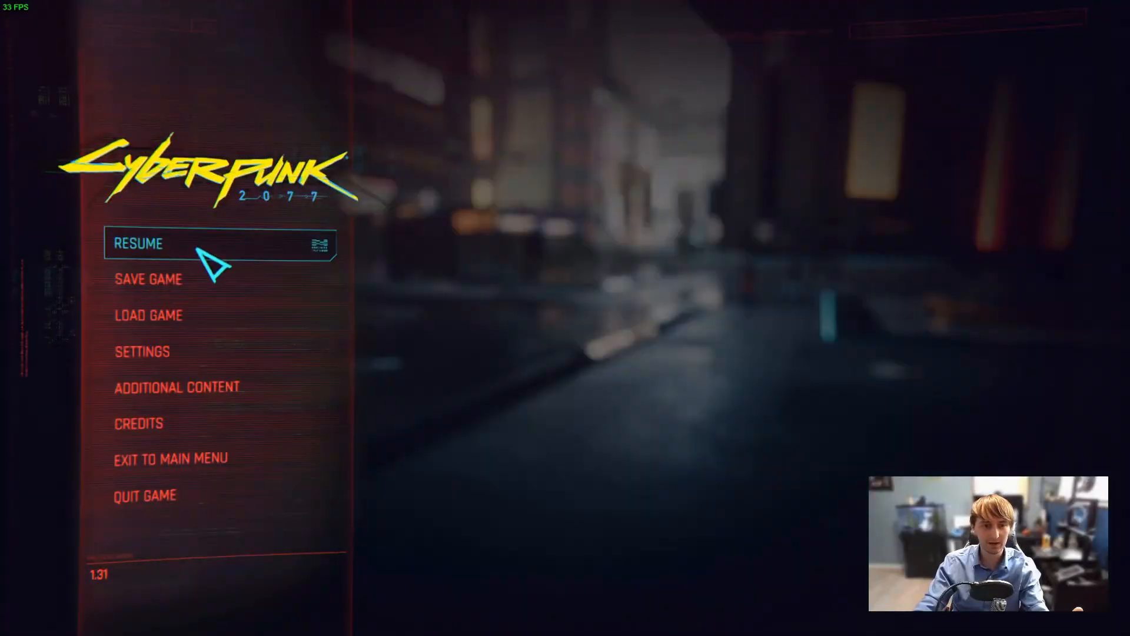